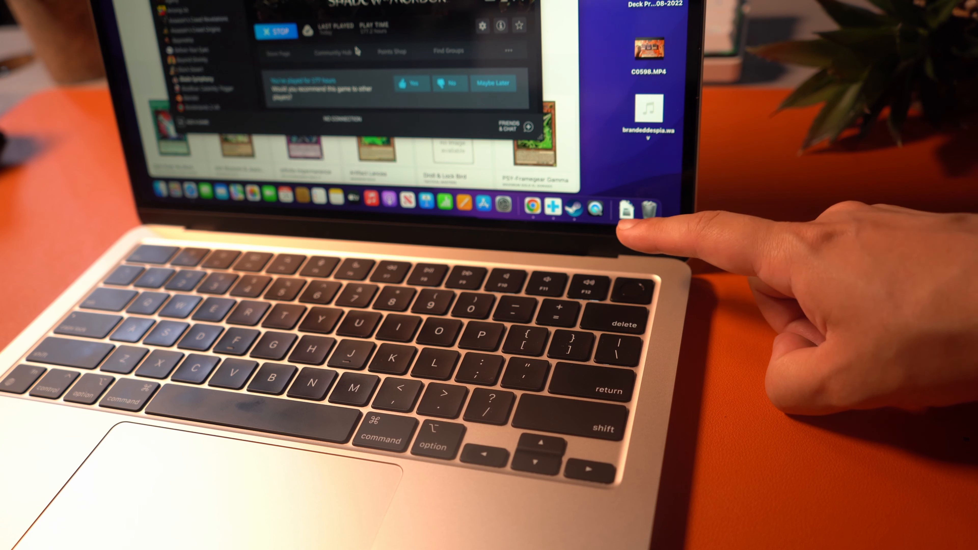
mouse_move(618, 287)
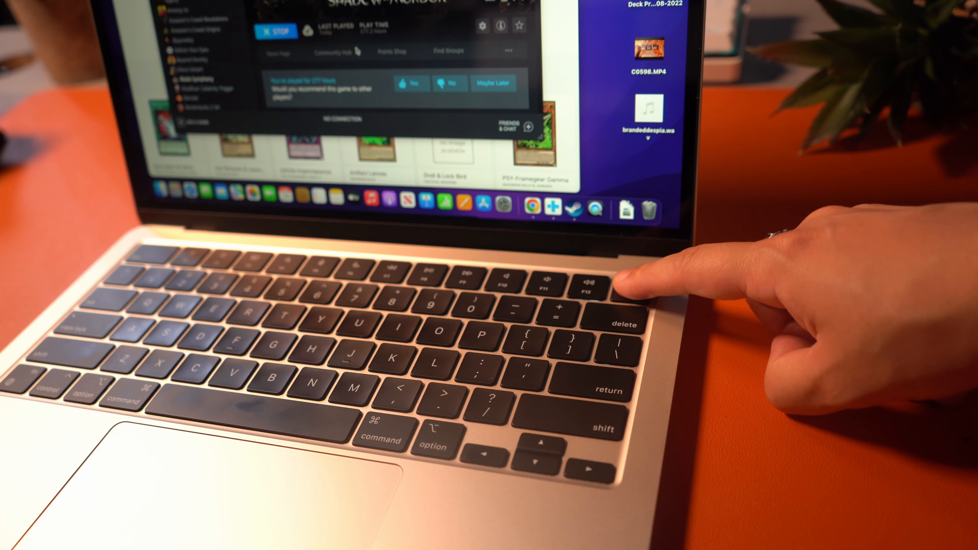